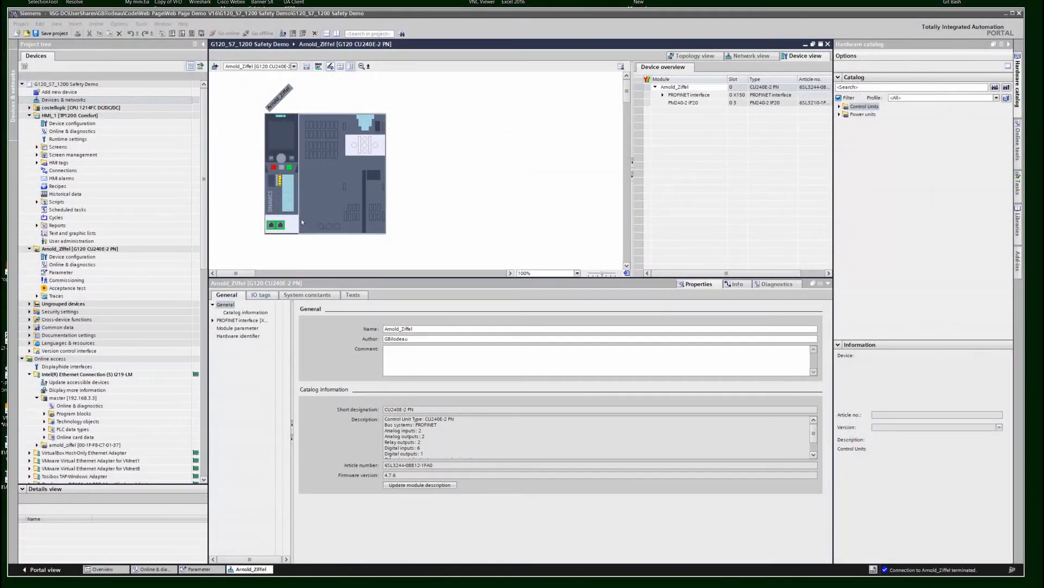
Go online with the G120 drive via its PROFINET interface at 192.168.3.1 and open its parameters
click(241, 319)
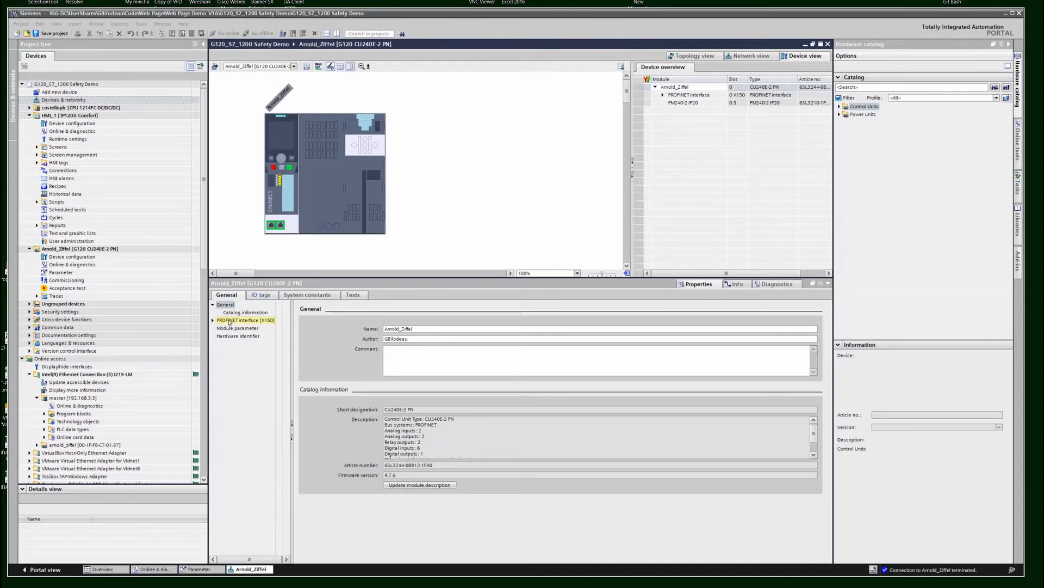
mouse_move(261, 259)
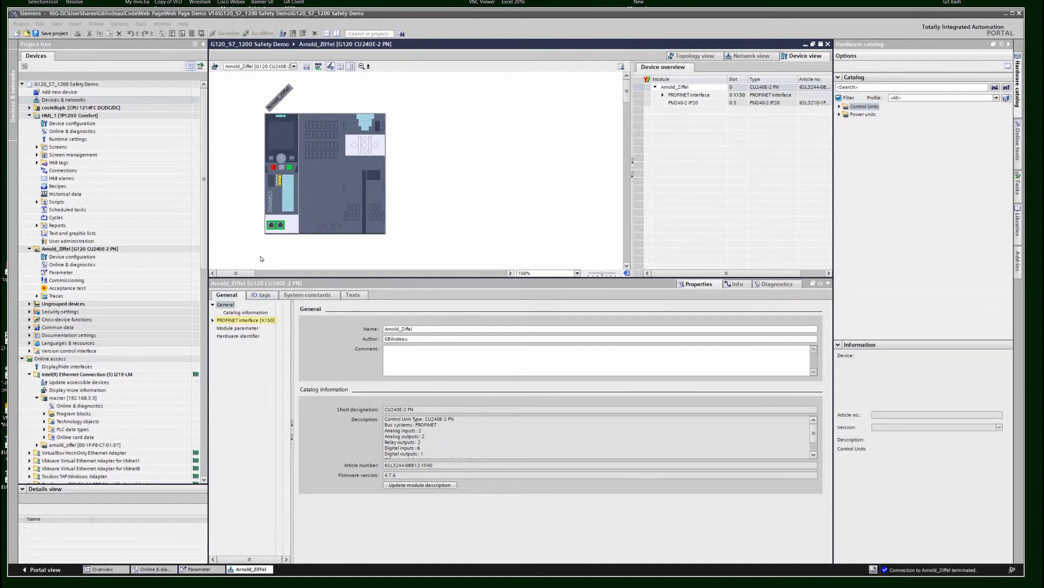
click(270, 224)
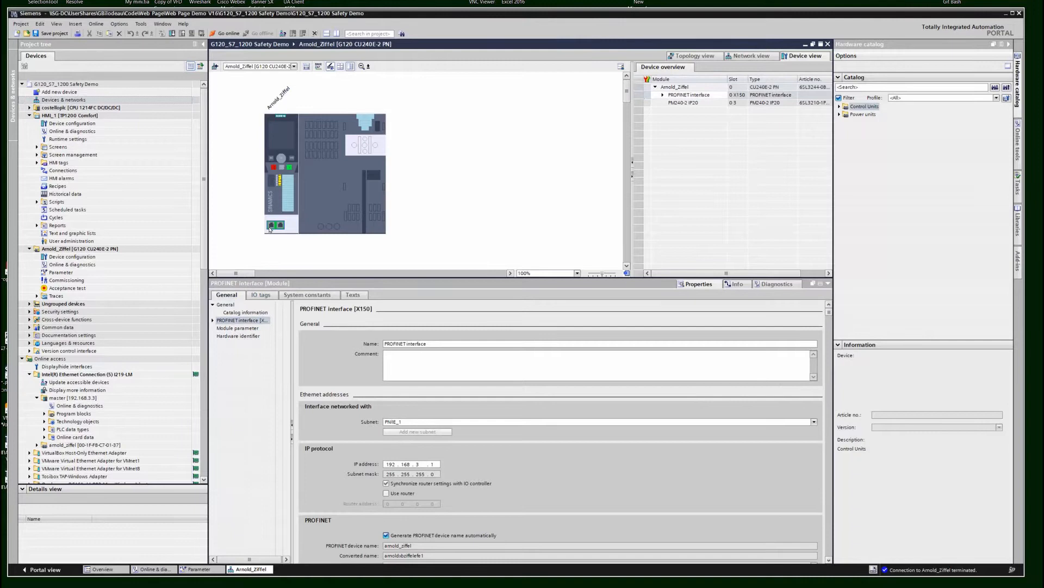
click(242, 320)
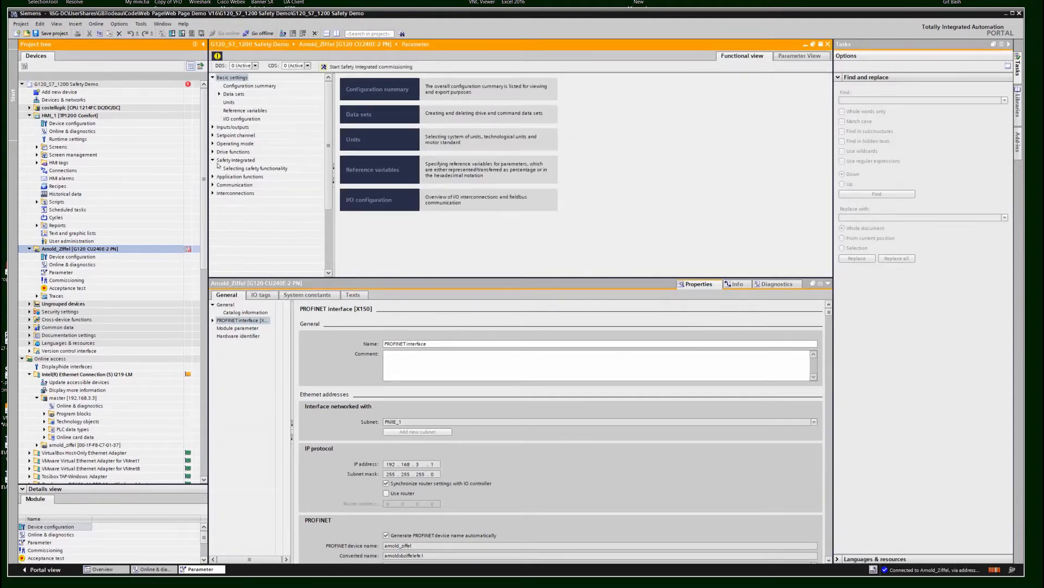
Show the Safety Integrated functionality selection page, currently with no safety function
click(254, 167)
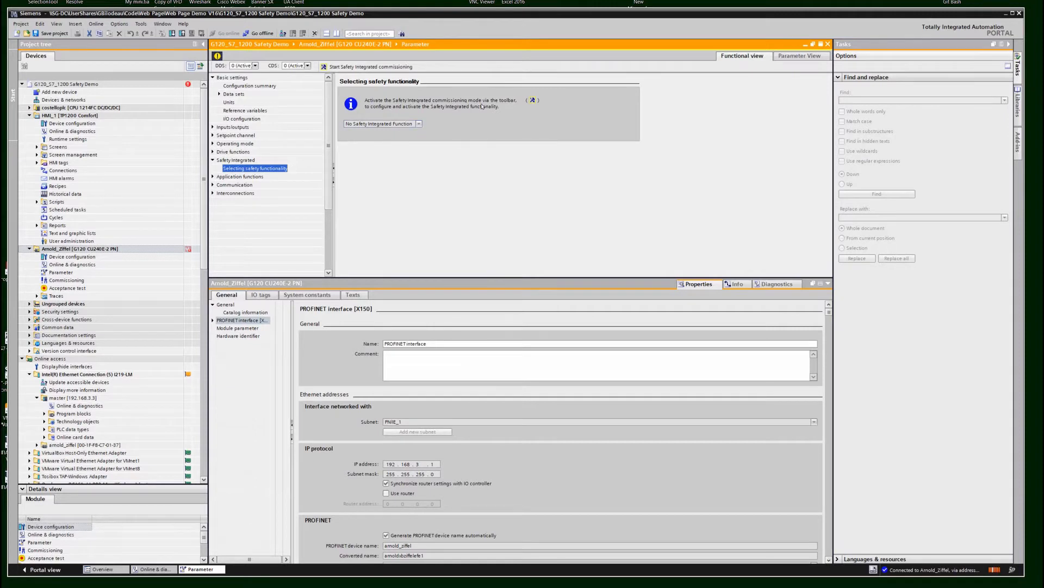
mouse_move(424, 111)
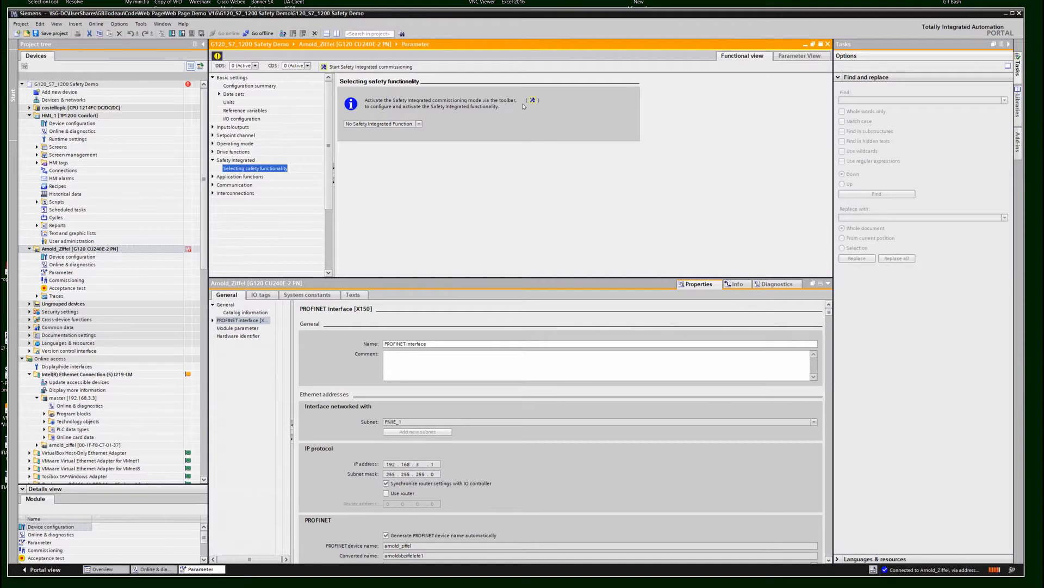
mouse_move(533, 101)
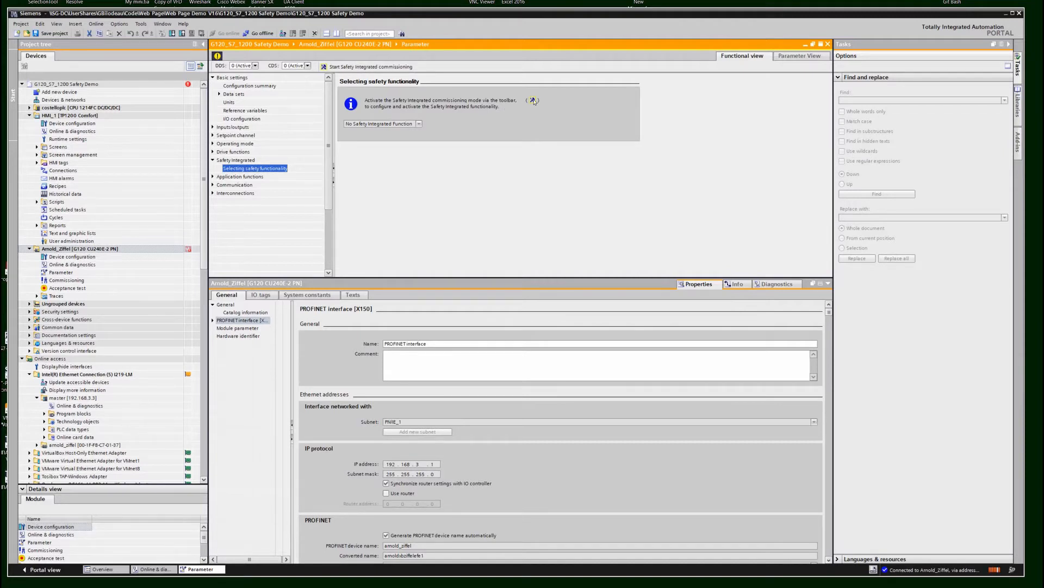
mouse_move(413, 112)
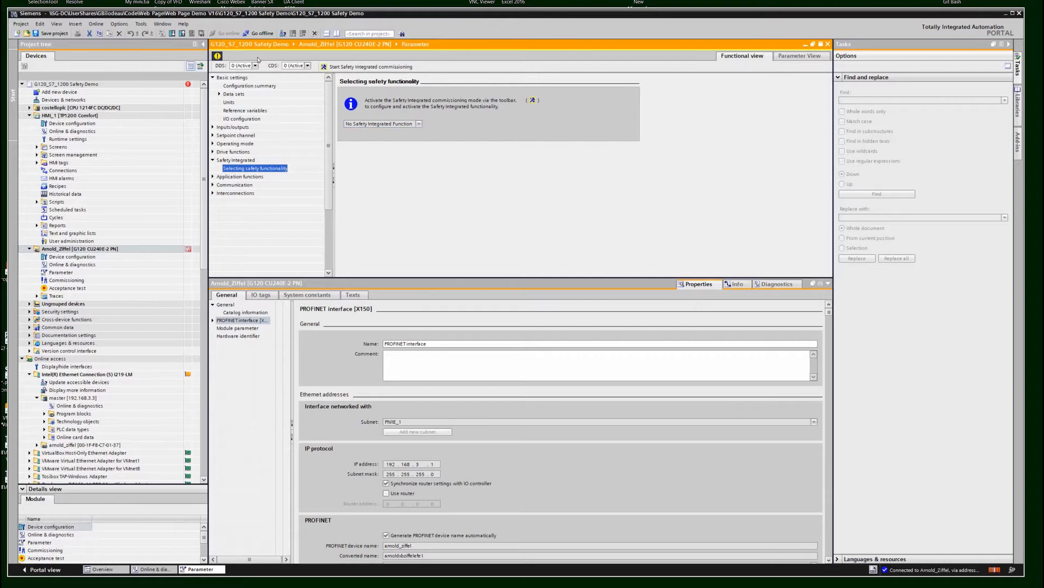
mouse_move(264, 32)
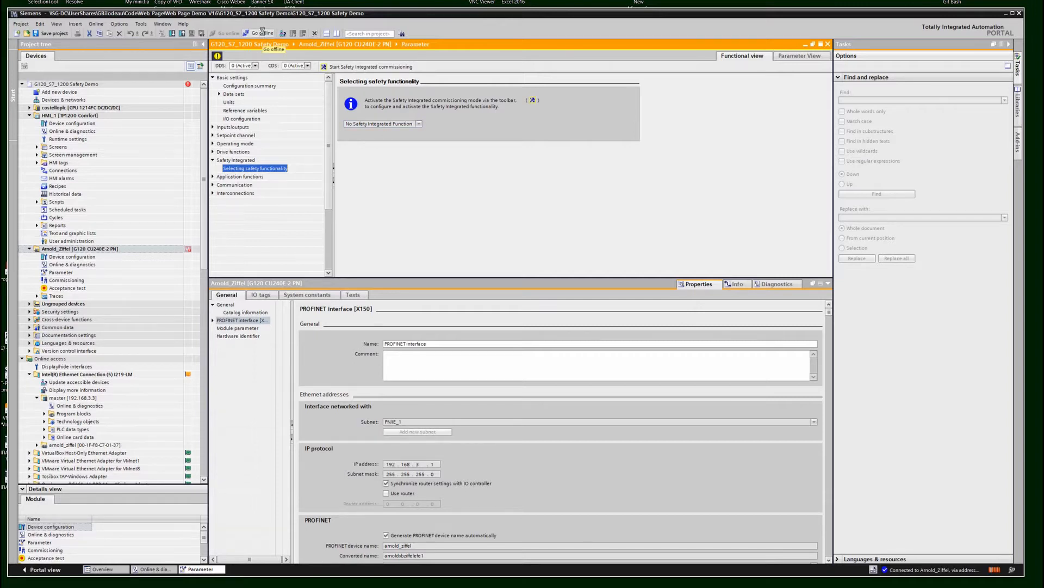
Go offline and set the Basic Functions safety control type to PROFIsafe, showing the STO settings
click(265, 32)
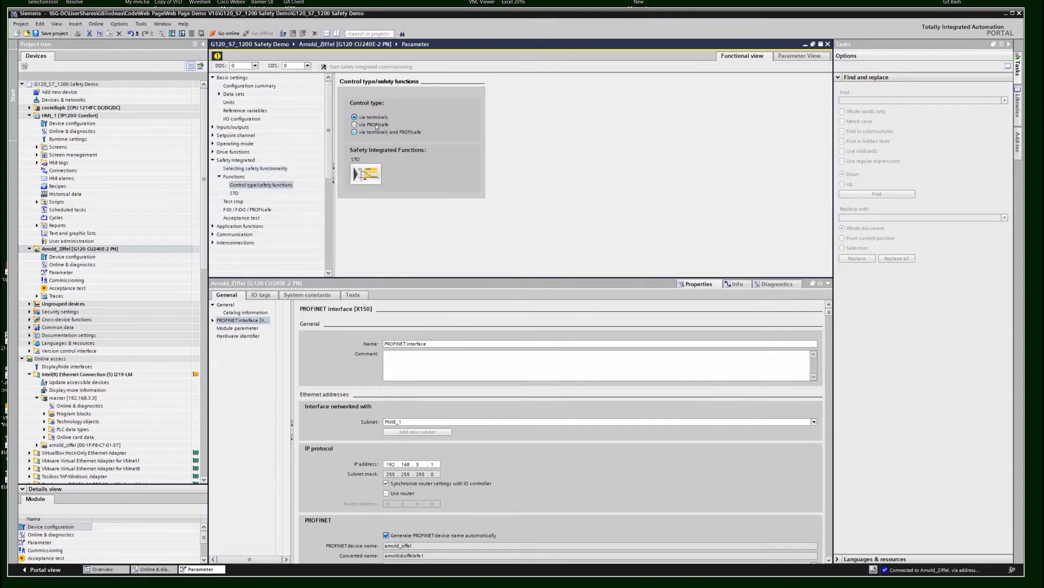
click(354, 124)
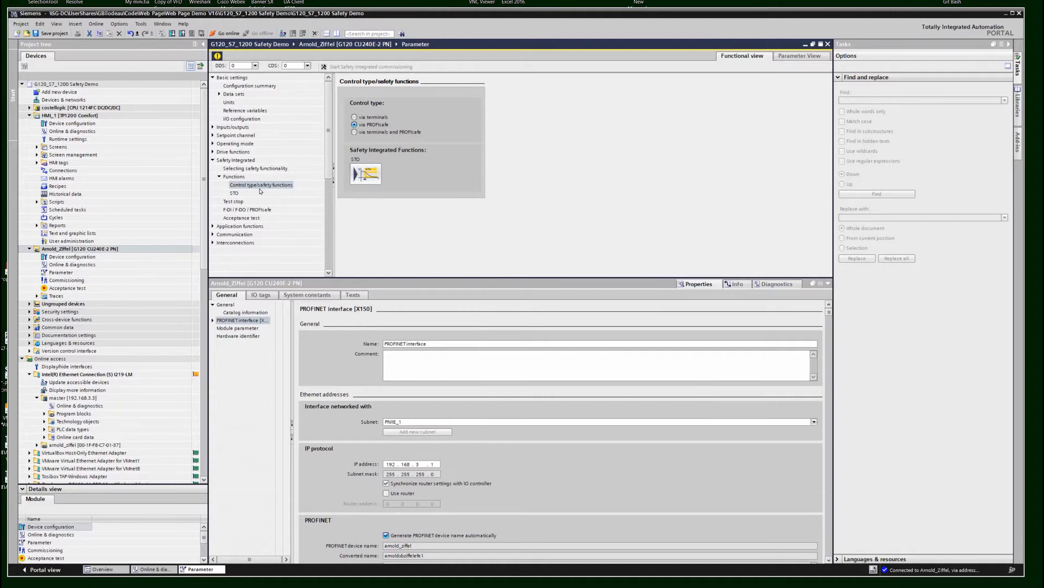
click(234, 192)
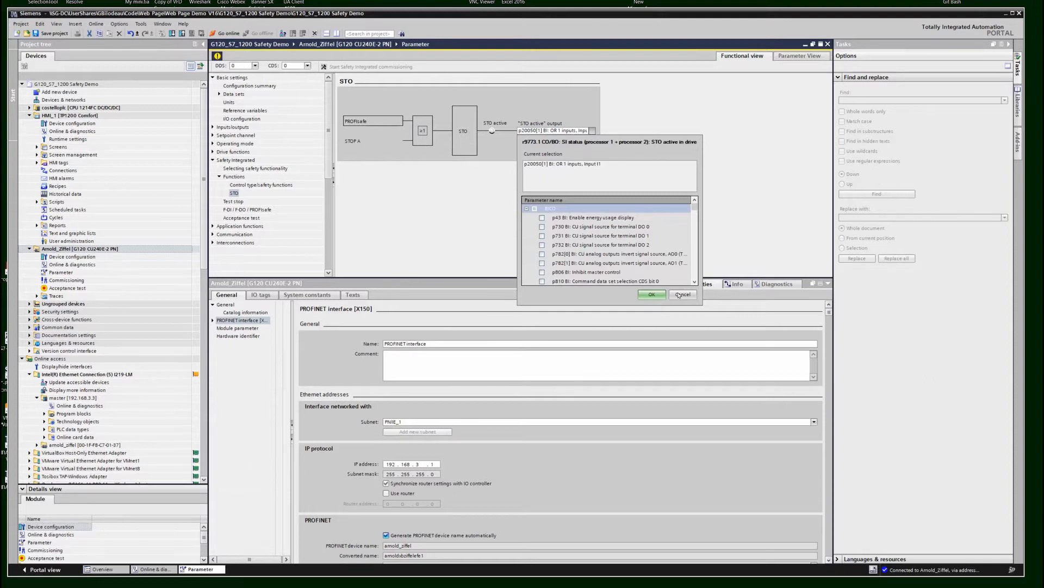
mouse_move(662, 210)
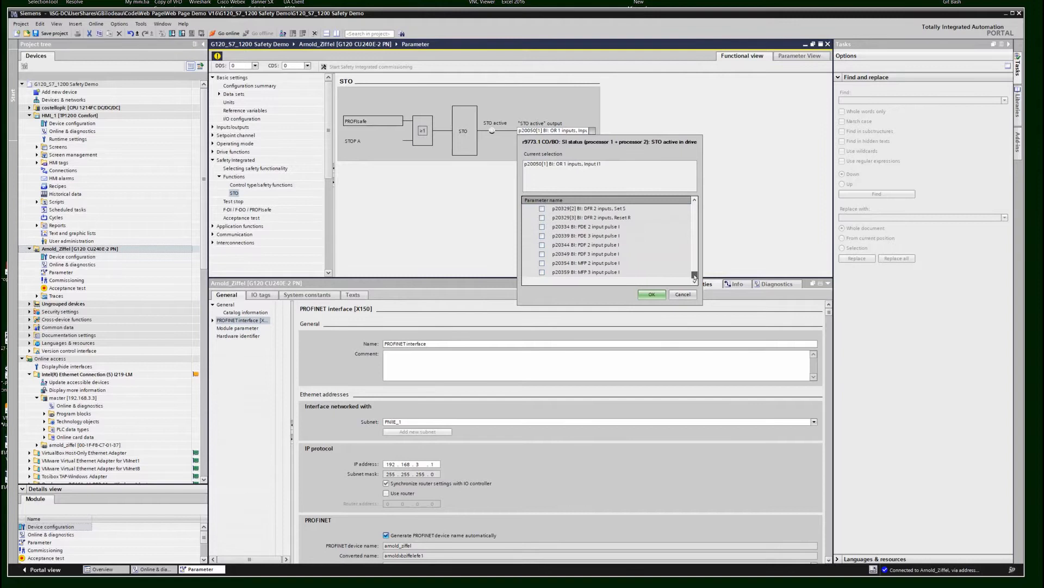
Assign the STO active output to p20050[1] BI: OR 1 inputs, Input I1
scroll(down, 3)
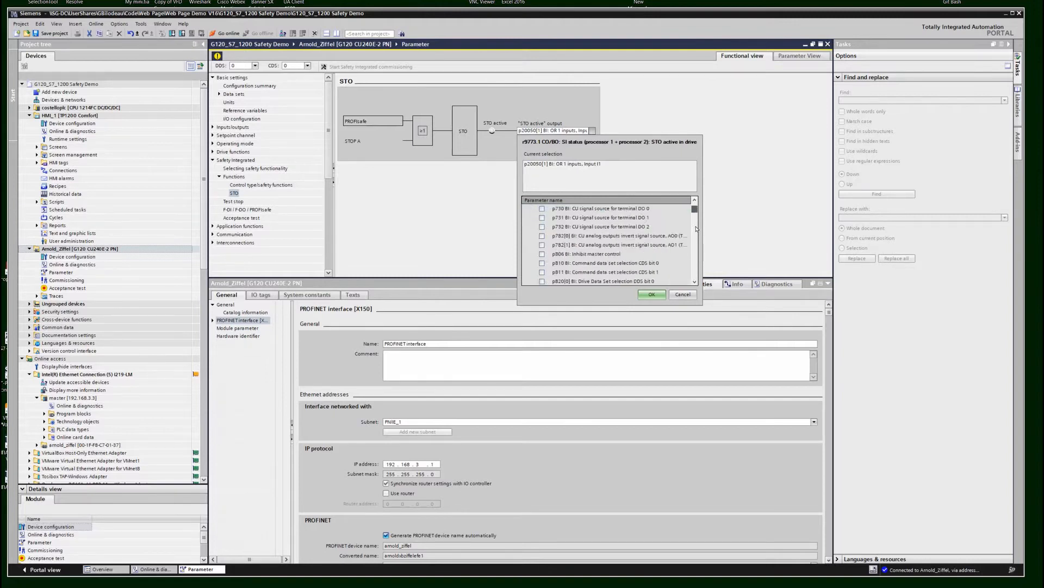
scroll(down, 3)
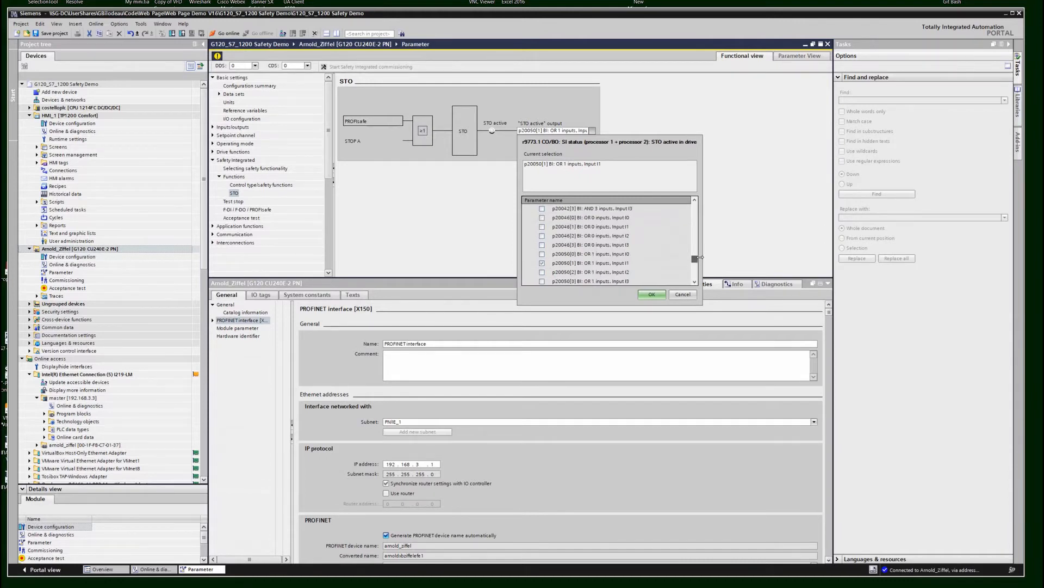
click(541, 262)
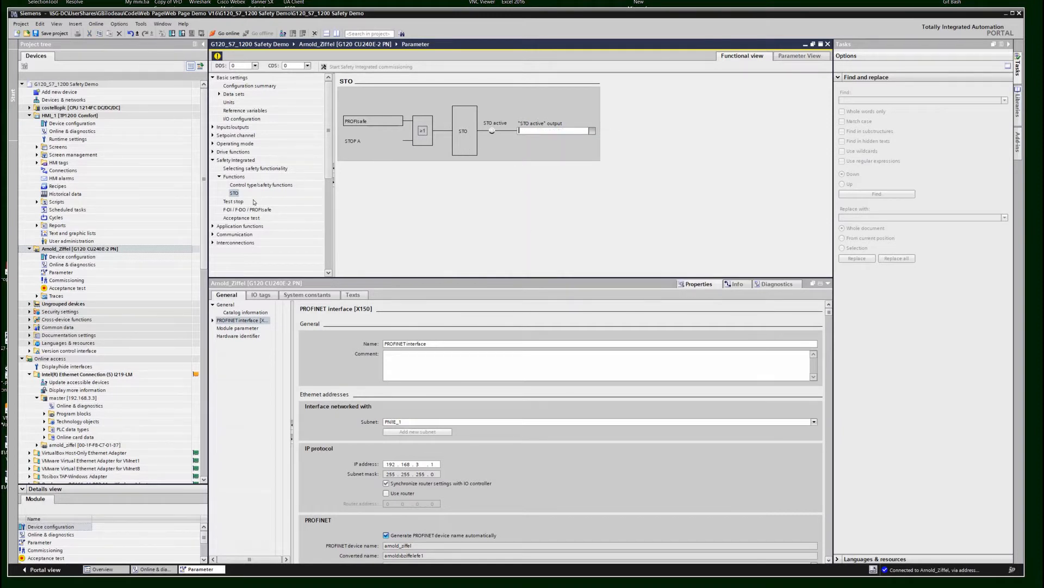
Save the G120_S7_1200 Safety Demo project and bring up the download options for Arnold_Ziffel
click(233, 201)
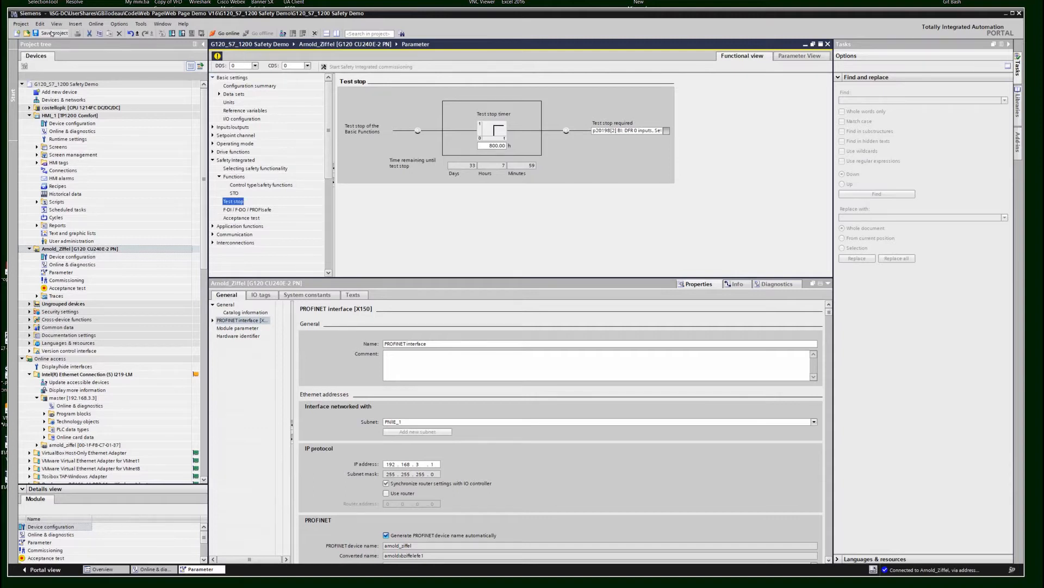
click(37, 35)
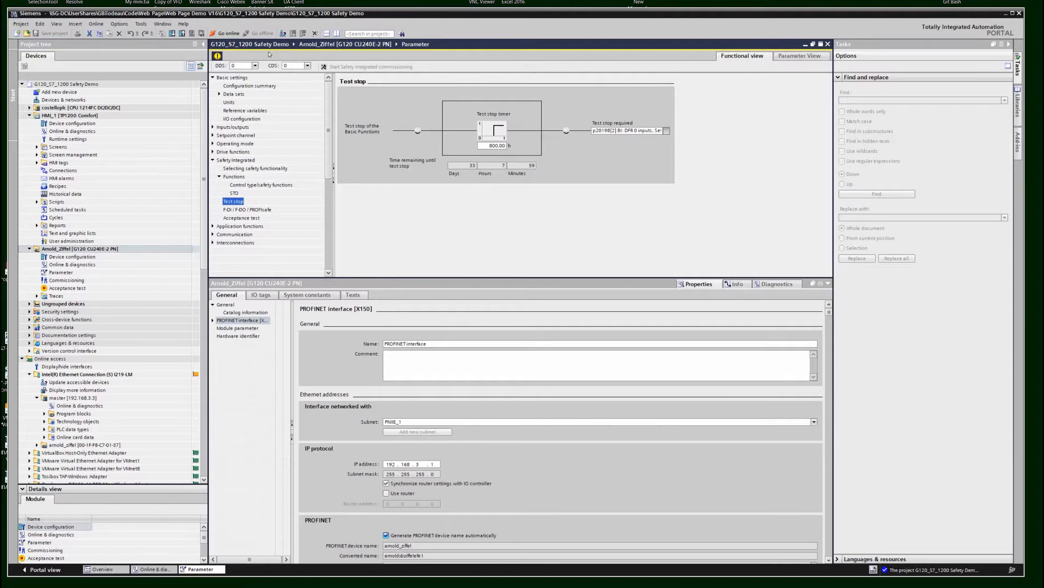
mouse_move(124, 248)
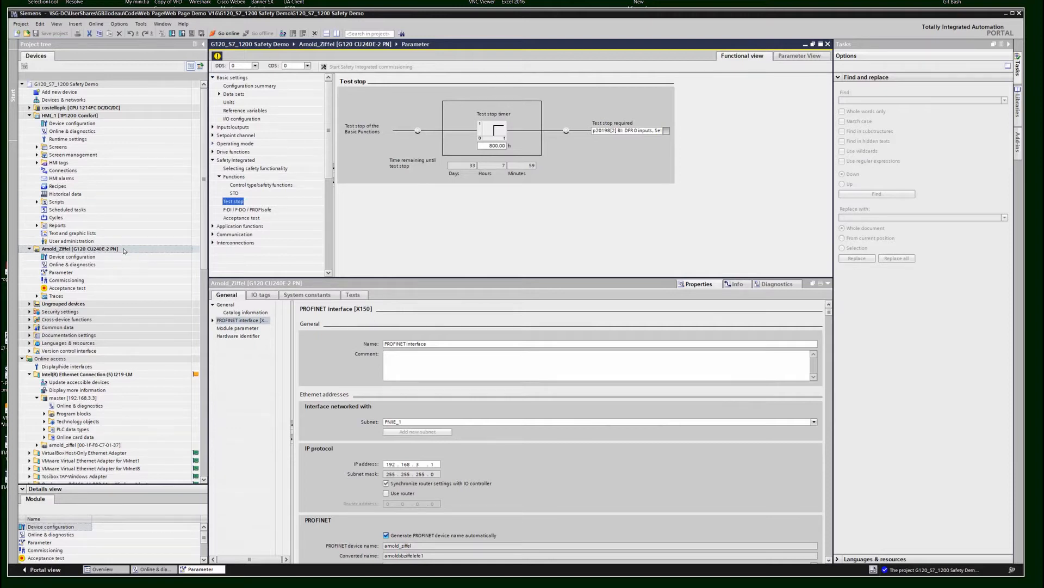
right_click(79, 248)
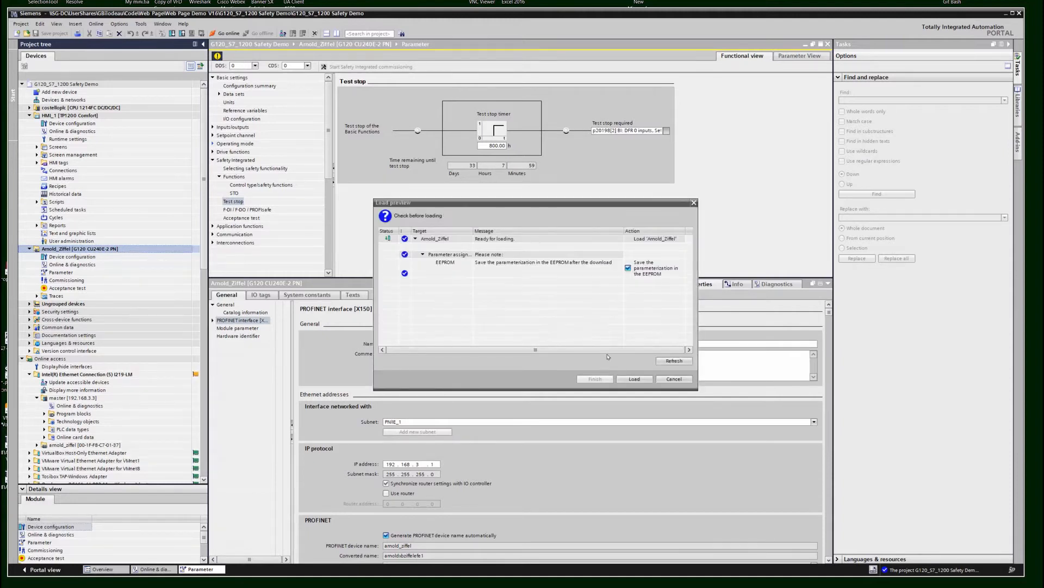
Download the configuration to the drive with EEPROM saving, finishing with 0 errors and 0 warnings
click(634, 379)
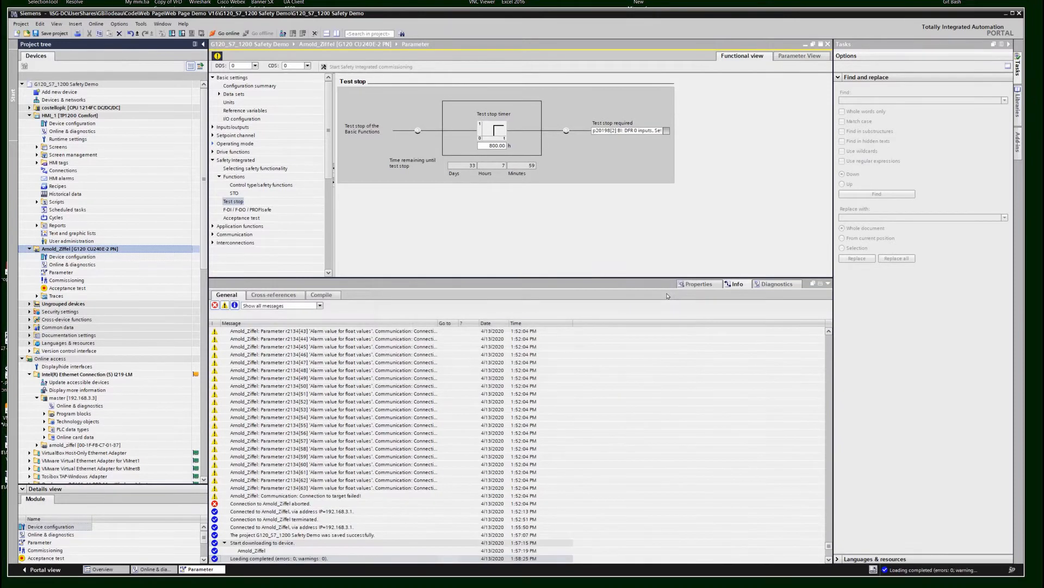
mouse_move(631, 270)
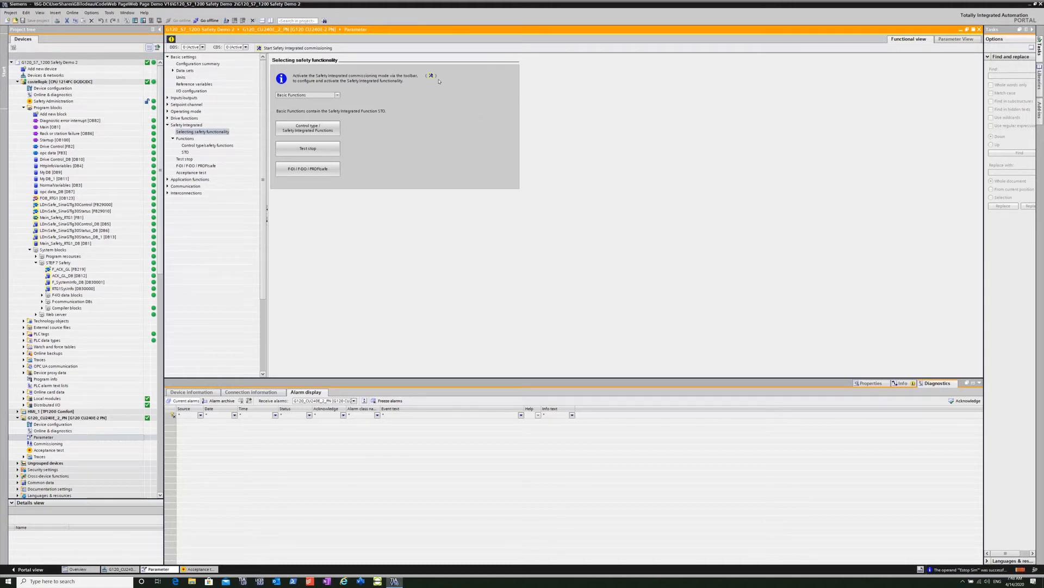
mouse_move(430, 76)
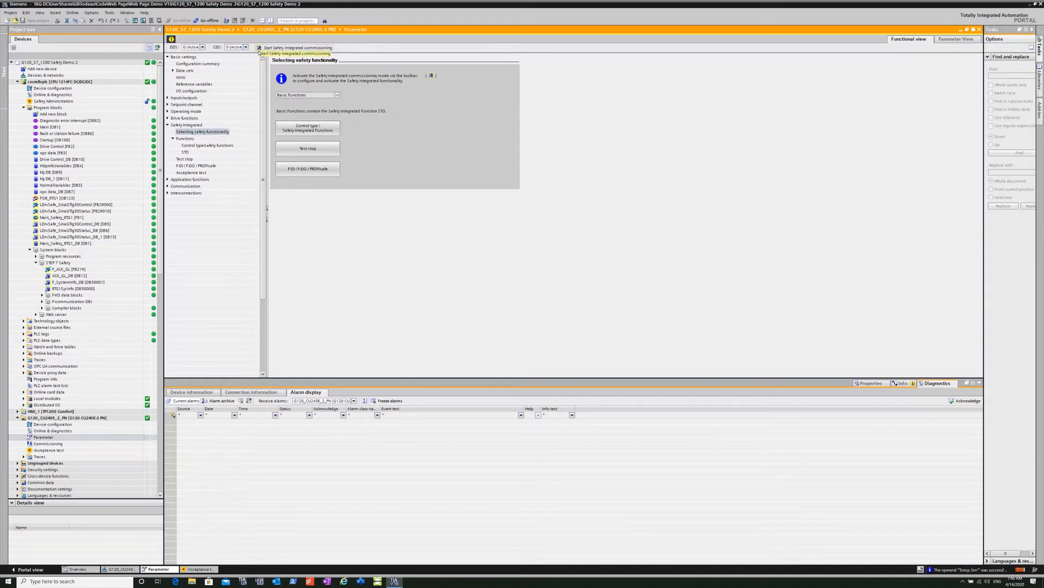
Start Safety Integrated commissioning on the drive by entering and confirming the safety password
click(248, 46)
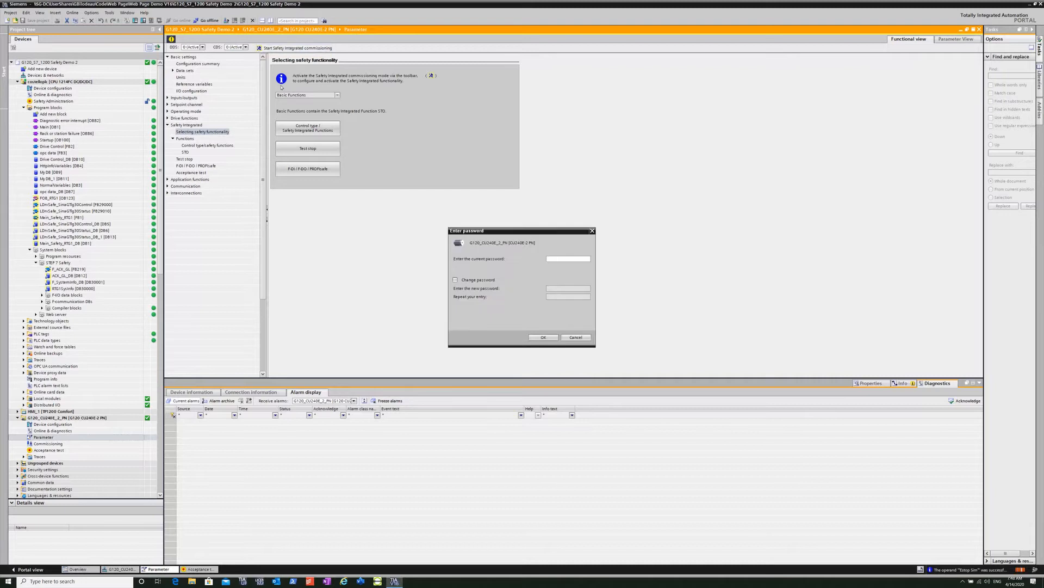
click(568, 289)
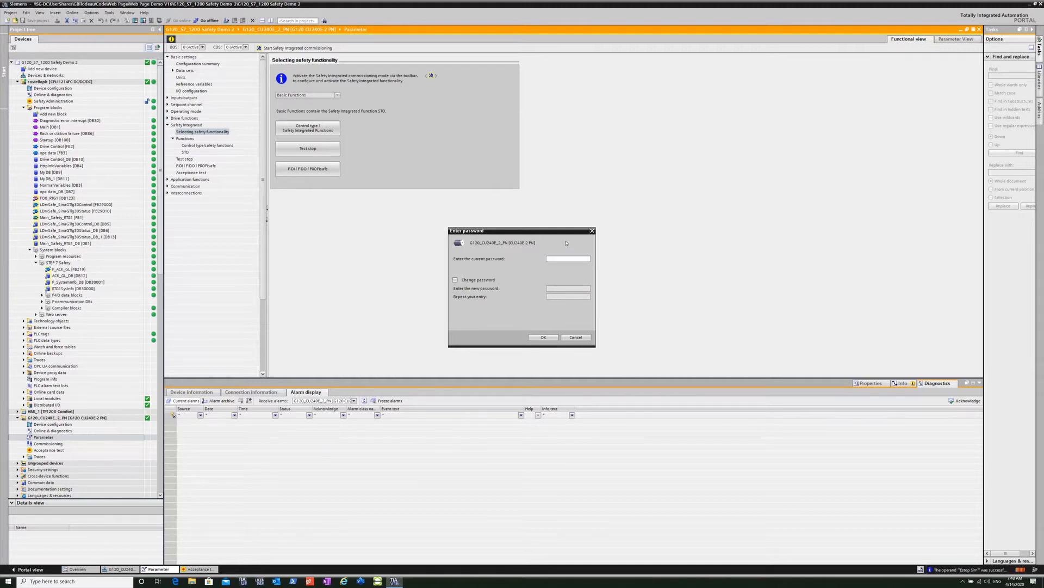
text(****)
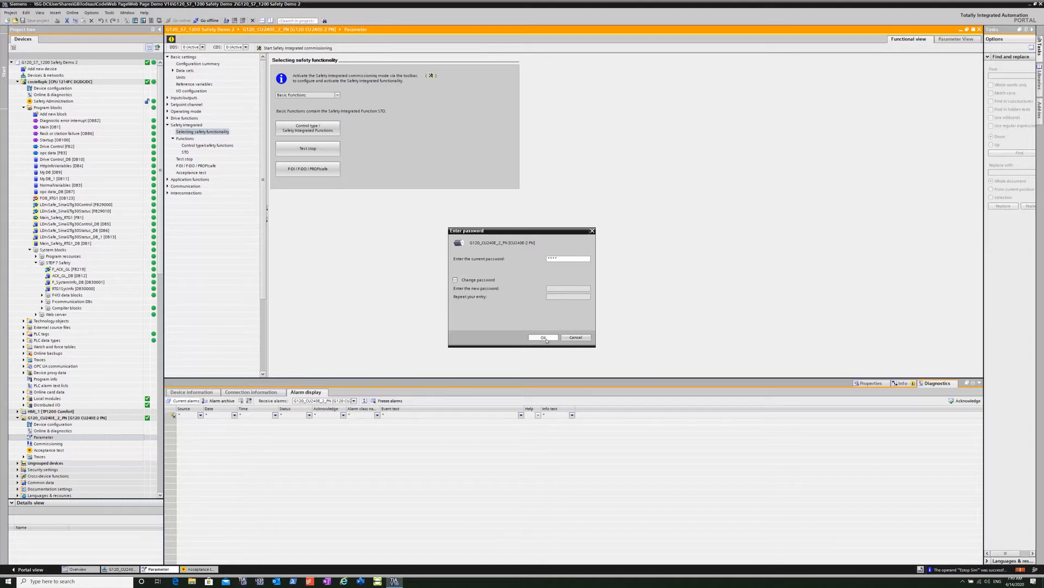
click(543, 337)
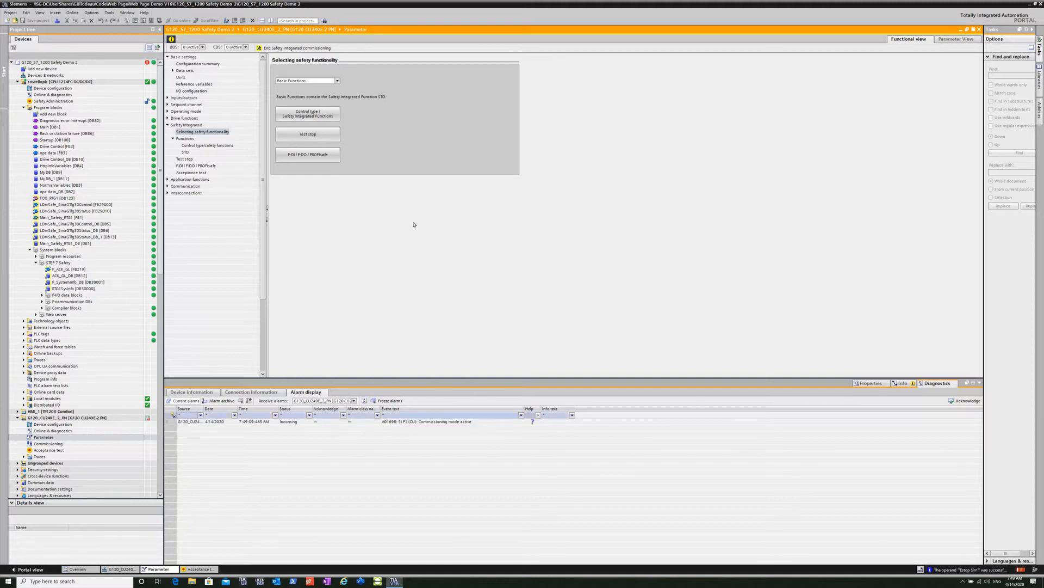
mouse_move(368, 373)
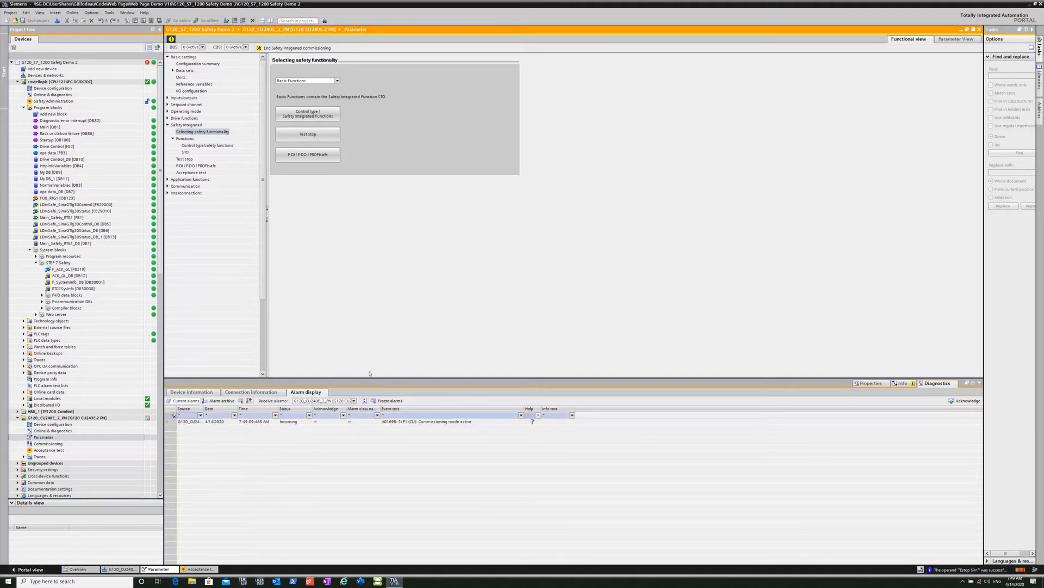
mouse_move(419, 193)
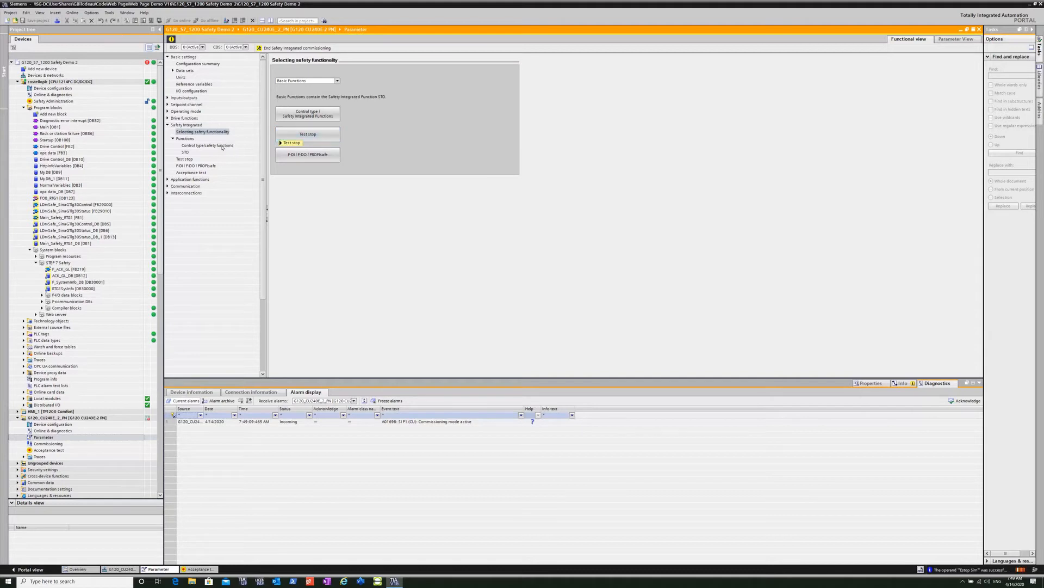
mouse_move(184, 159)
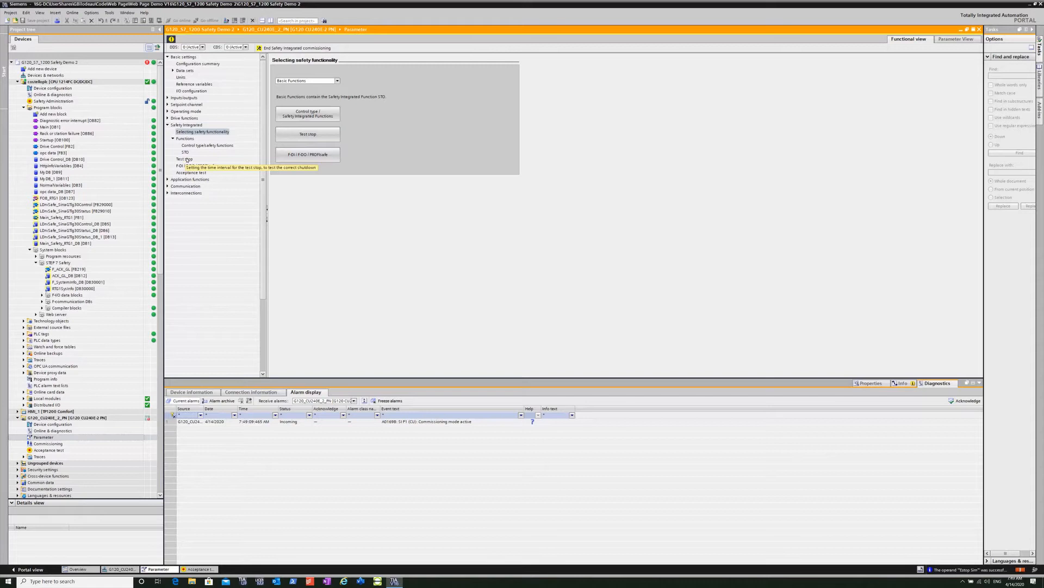
End Safety Integrated commissioning from the test stop settings and copy RAM to ROM
click(183, 159)
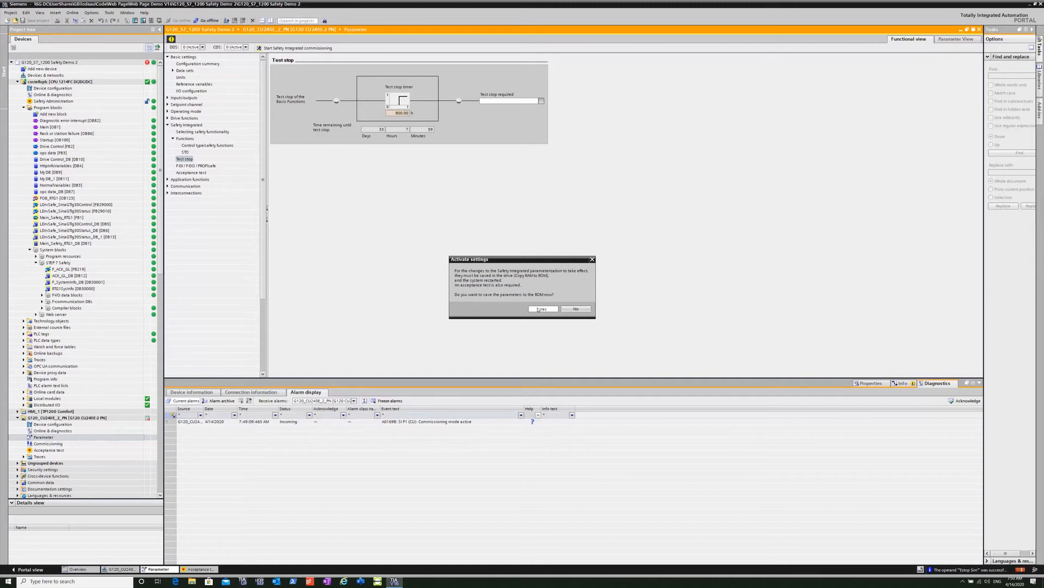
click(542, 309)
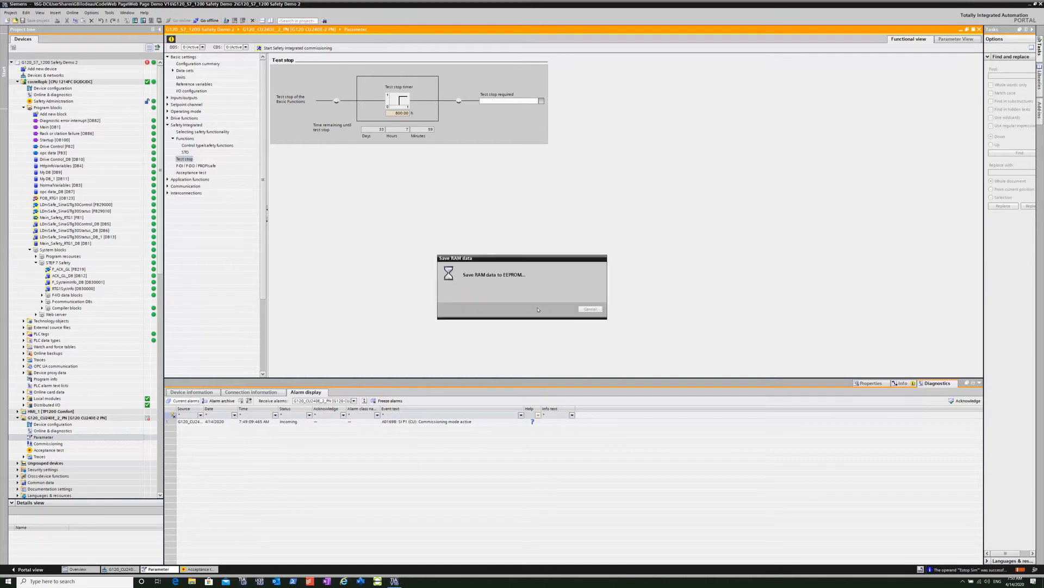
mouse_move(593, 207)
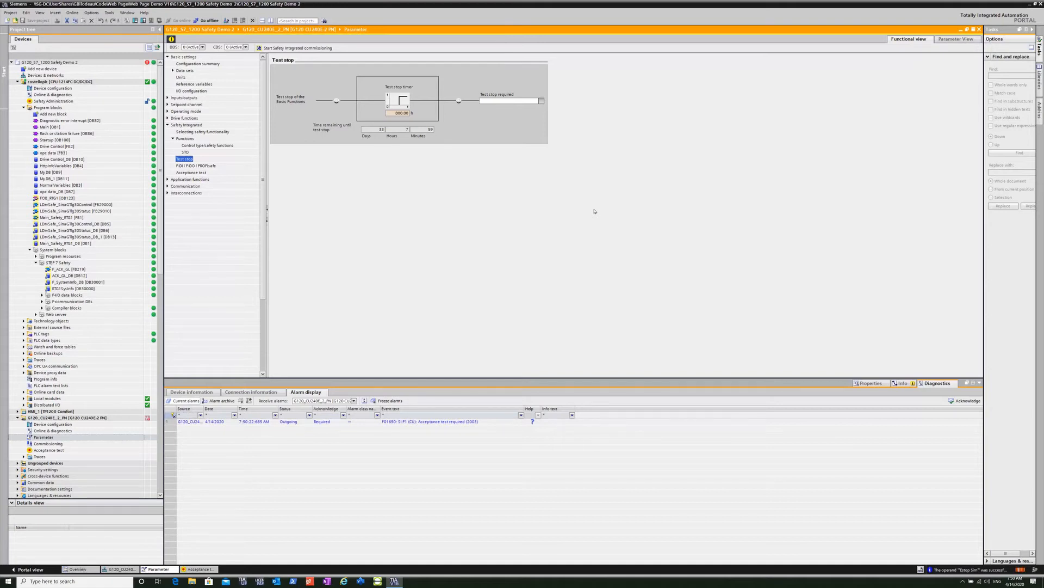
mouse_move(599, 237)
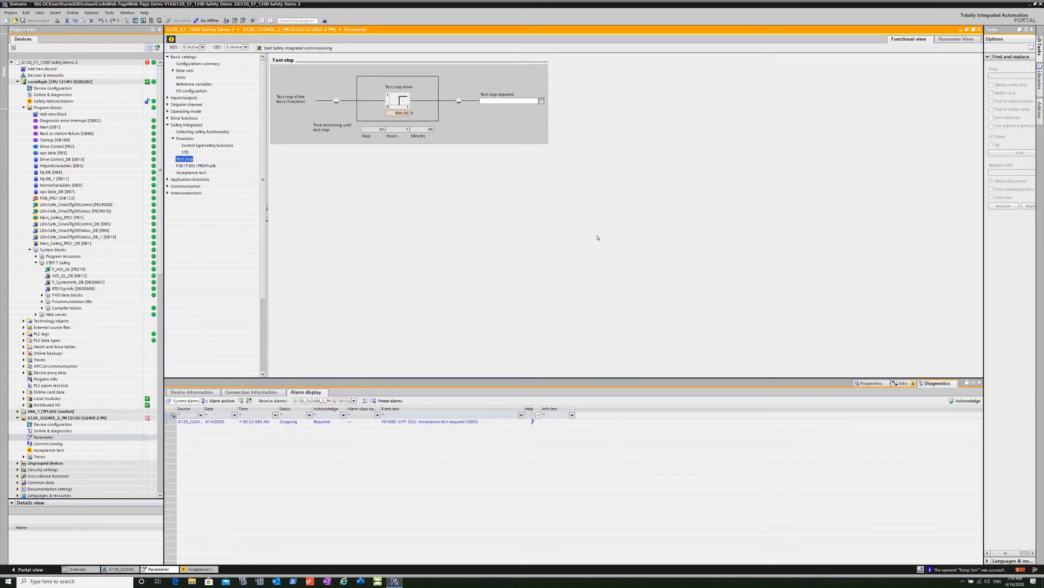
mouse_move(593, 237)
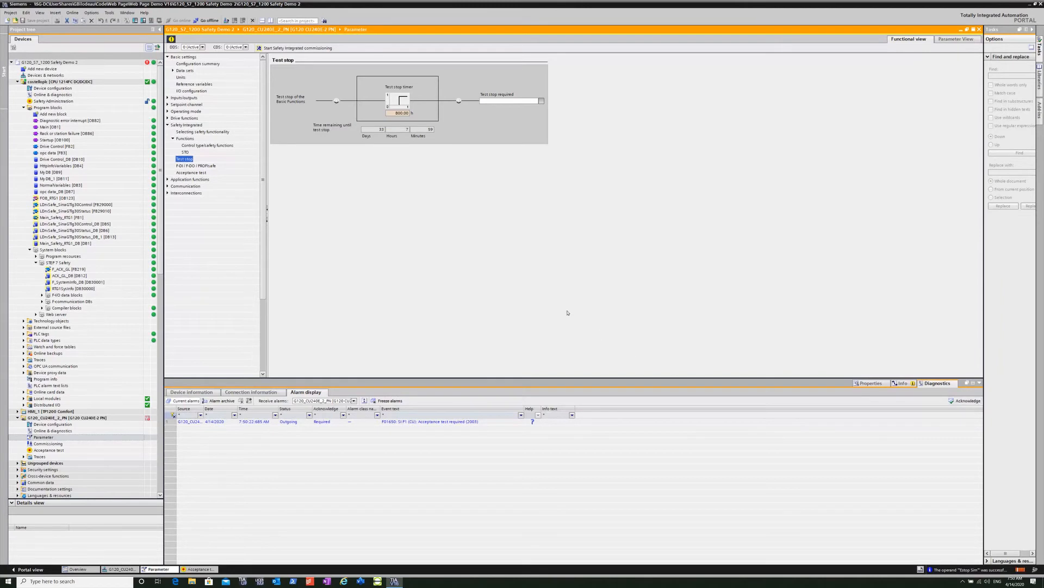
mouse_move(242, 170)
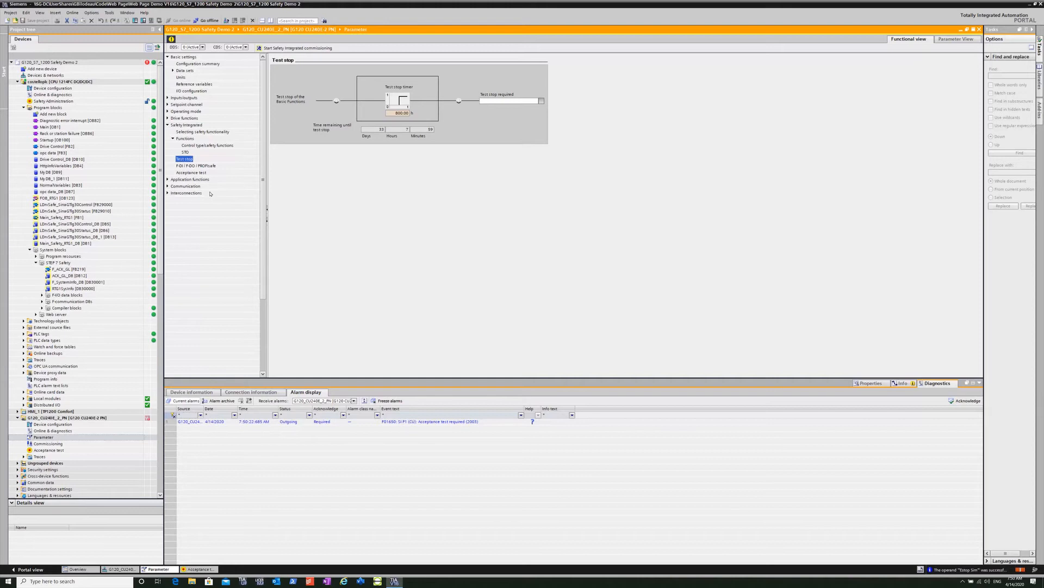
mouse_move(207, 185)
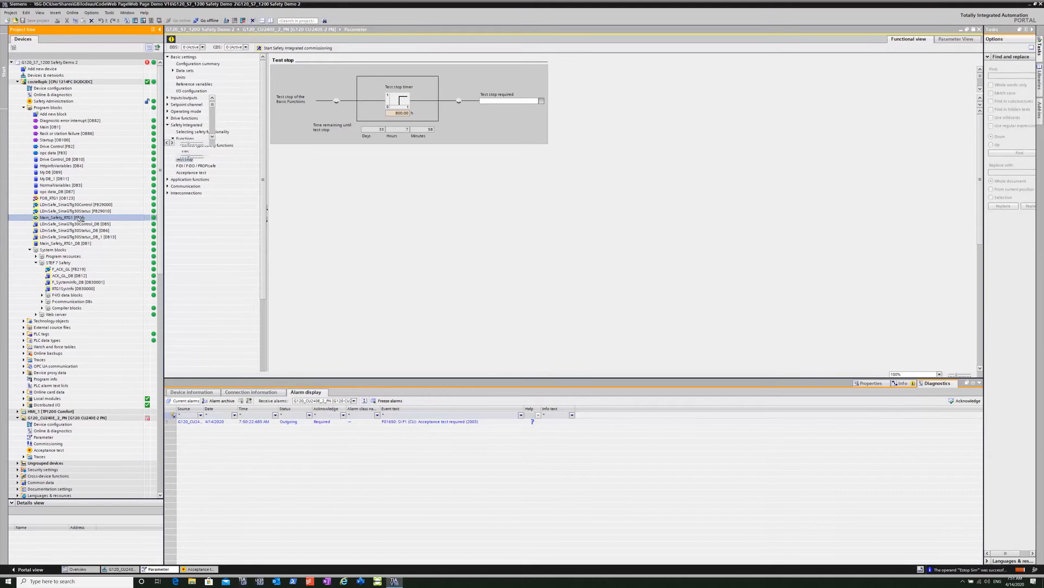
Monitor Main_Safety_RTG1 online and pulse Master Reset to 1 and back to 0, clearing the acceptance-test alarm
double_click(49, 216)
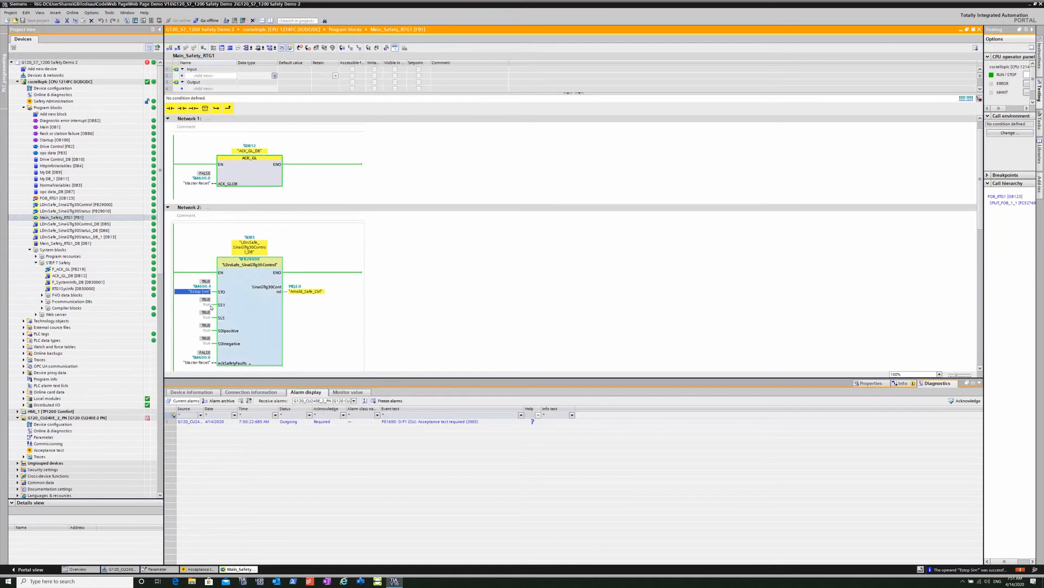
right_click(195, 292)
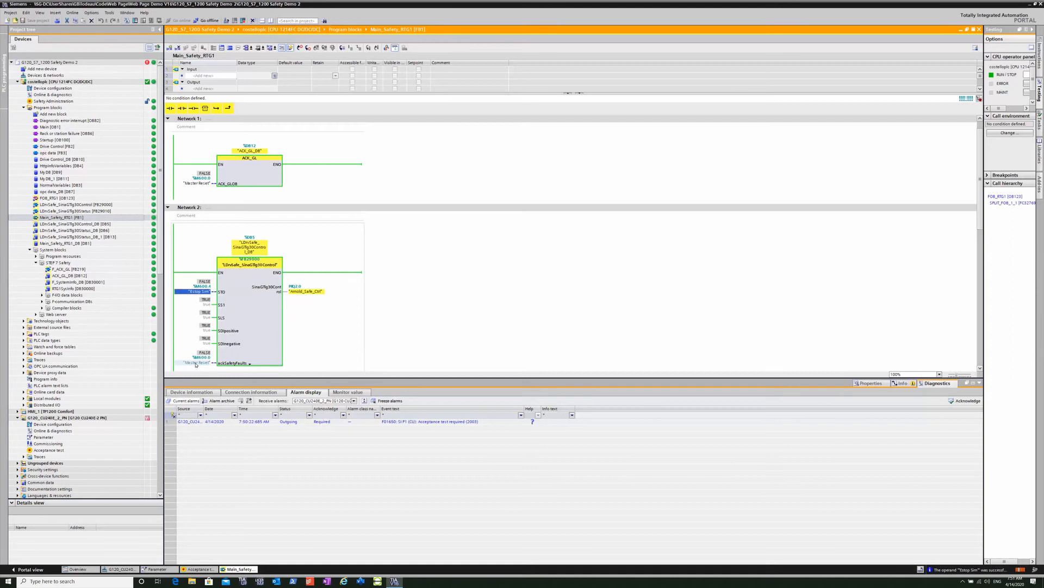
right_click(196, 363)
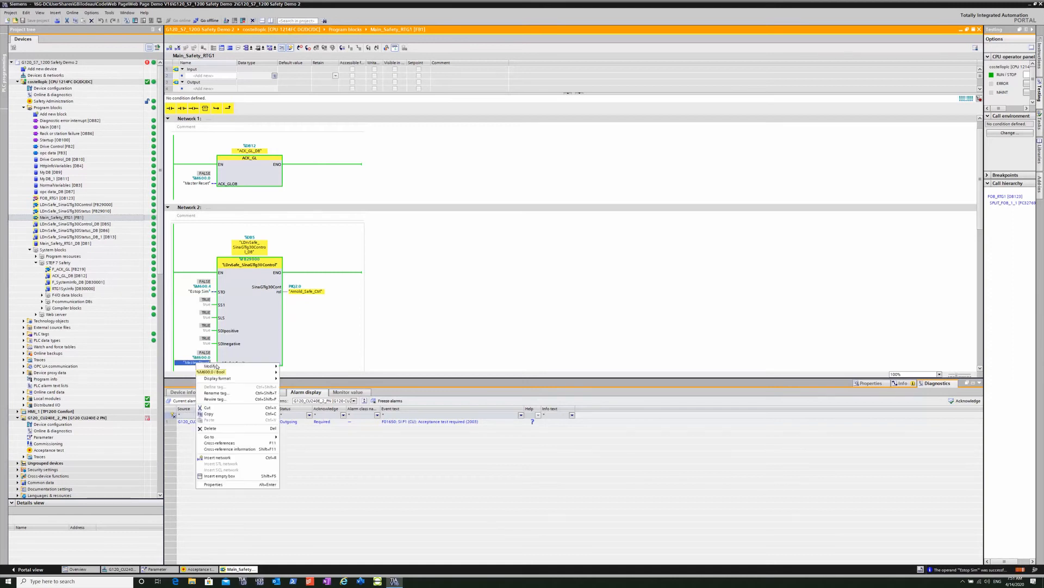
mouse_move(213, 366)
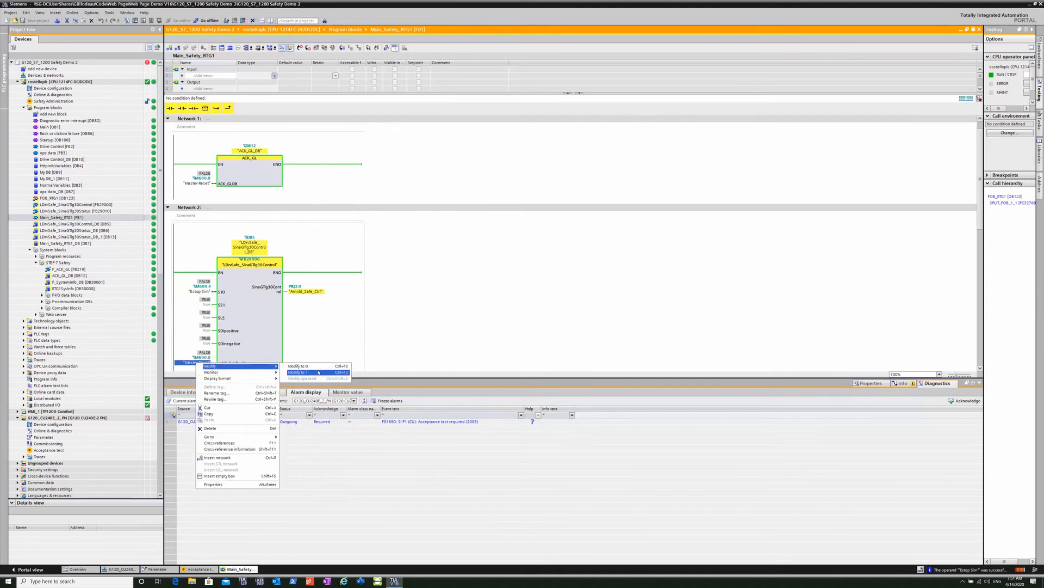
click(299, 372)
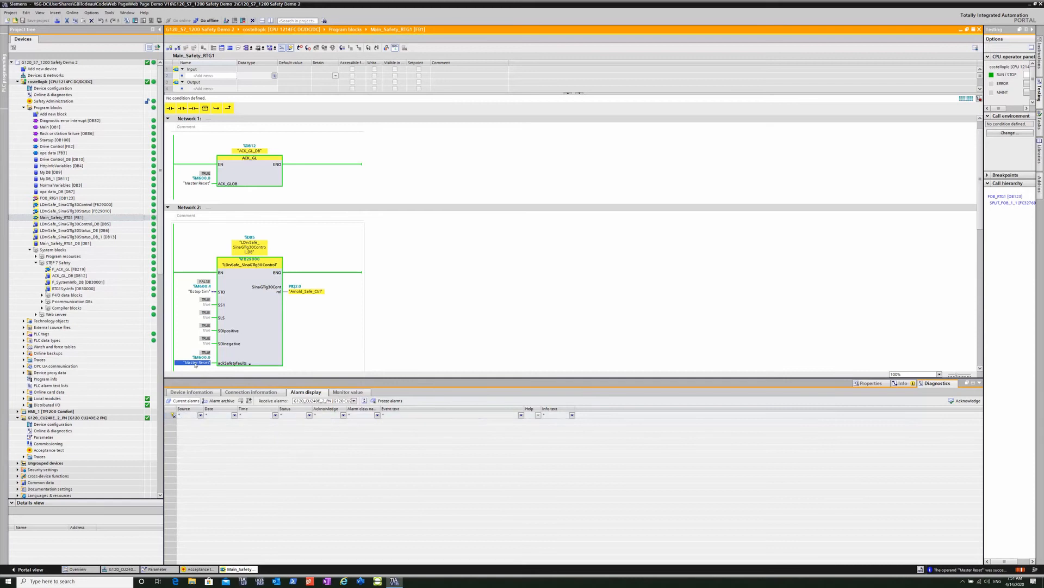
right_click(196, 362)
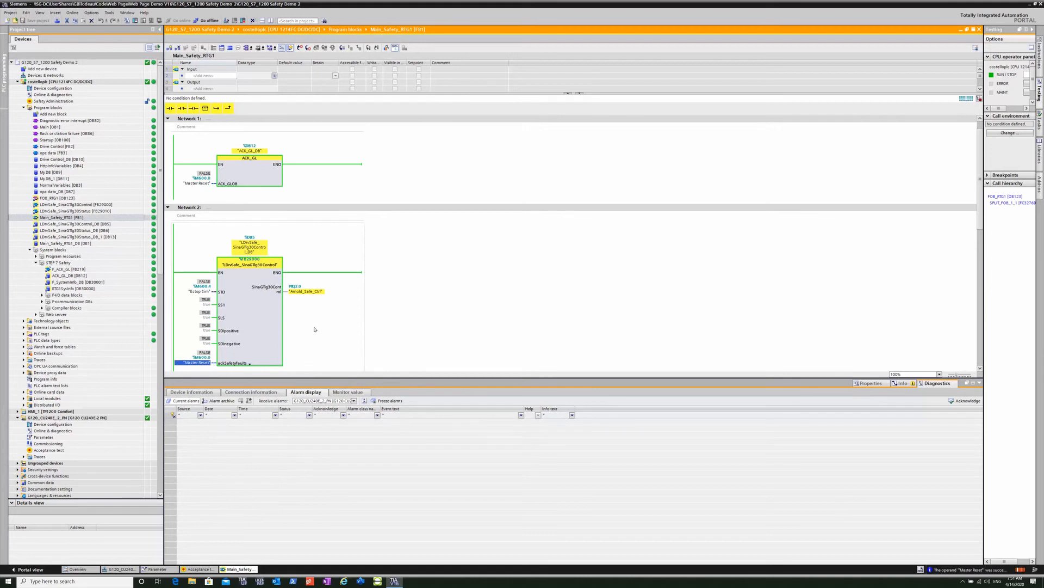
click(196, 291)
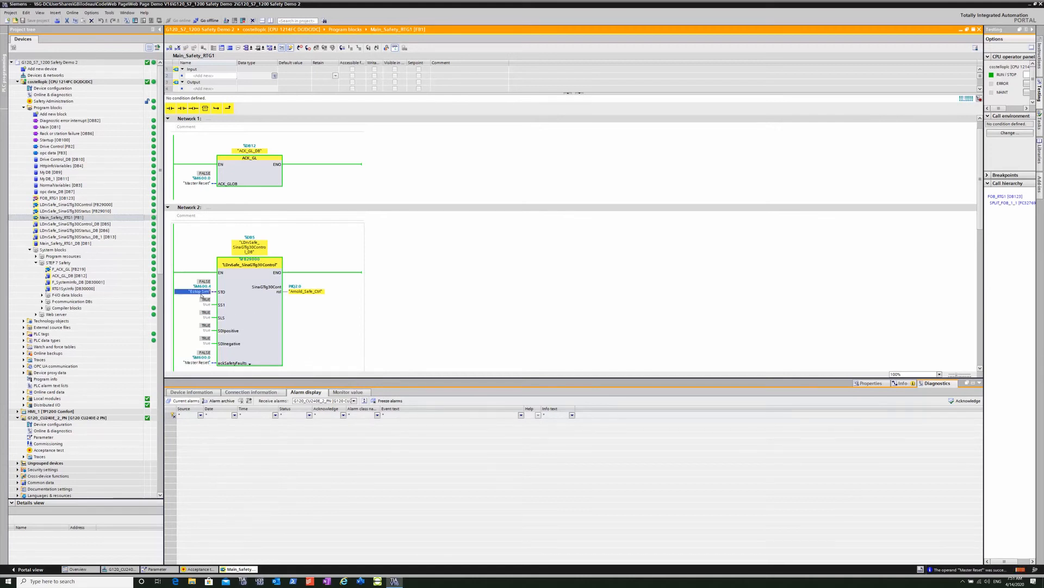
Return to the drive's parameter editor, with the info log reporting loading completed without errors
right_click(196, 292)
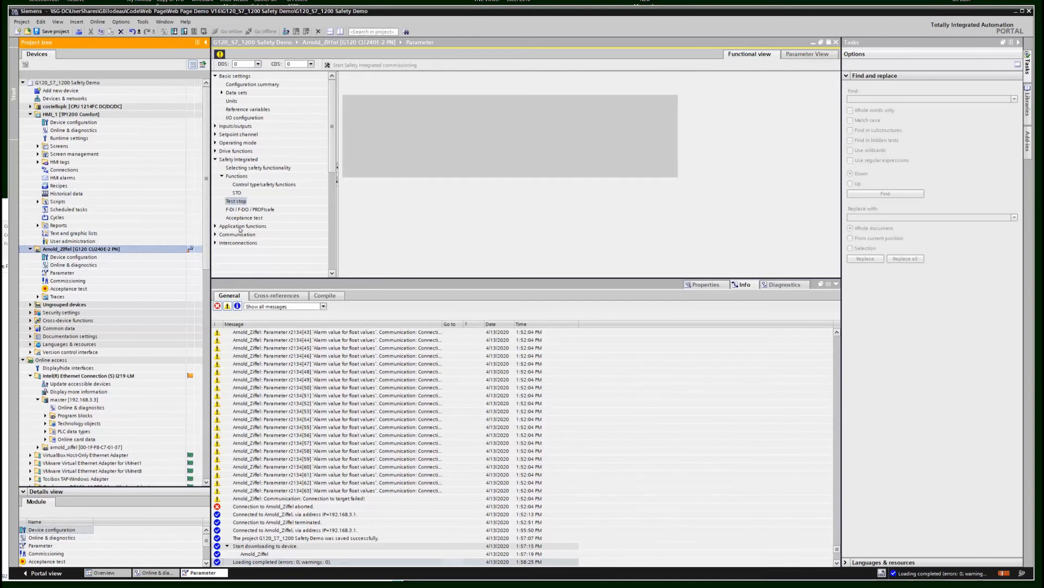
Modify the E-stop Sim tag to 0 to trigger STO active, then restore it to 1
click(235, 200)
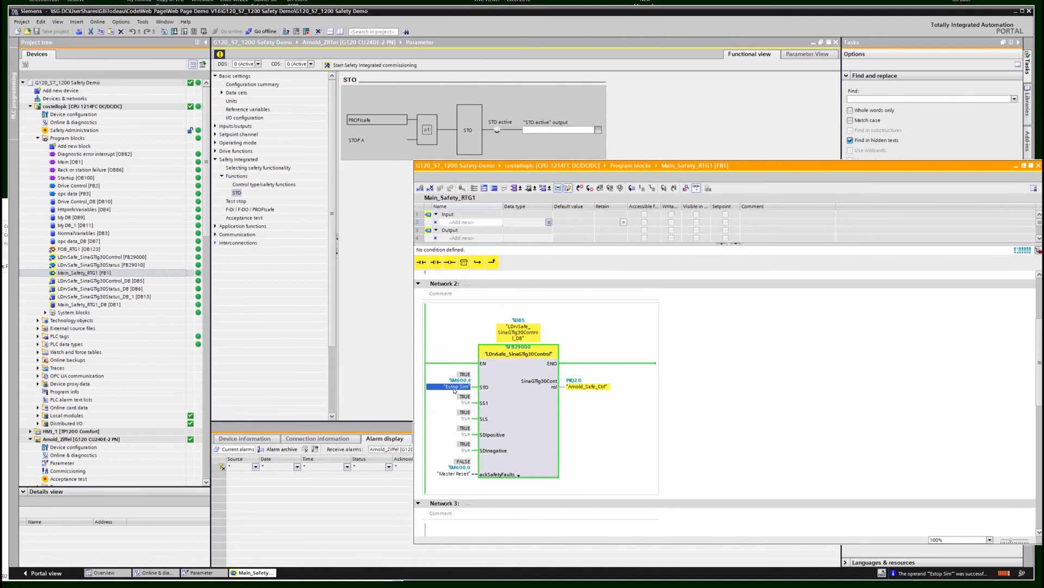
right_click(456, 386)
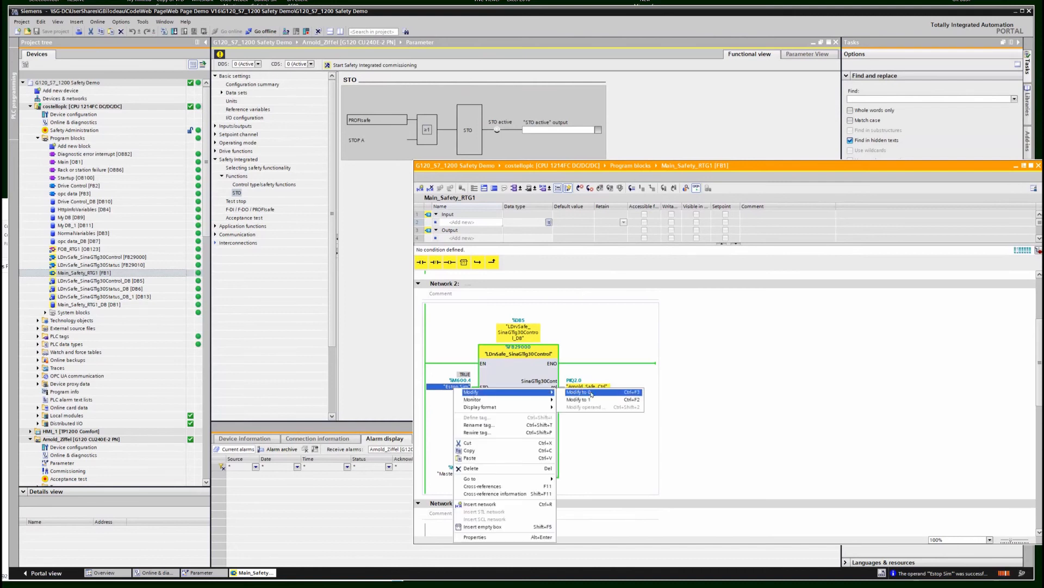
click(585, 391)
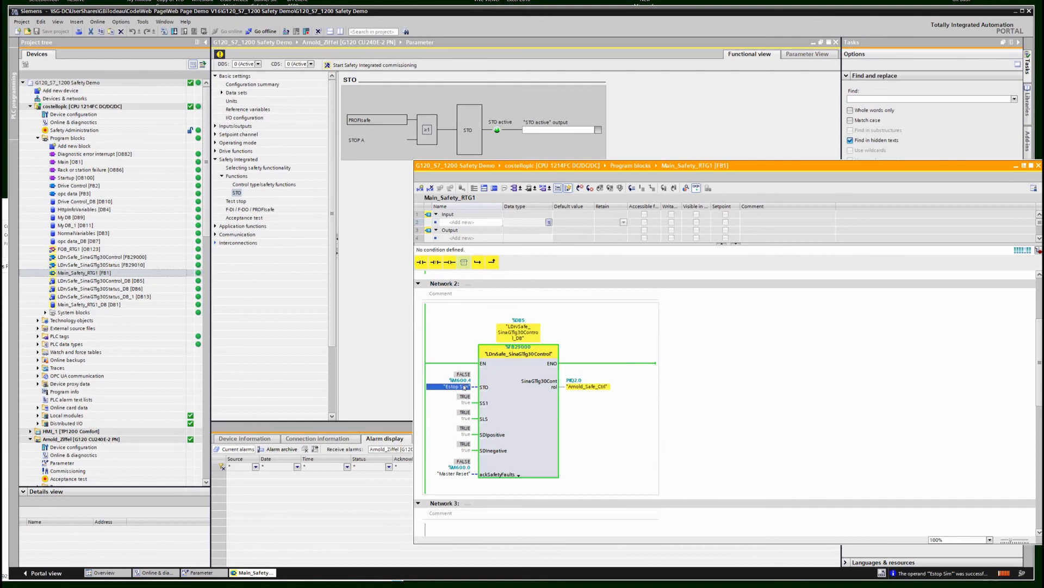
right_click(453, 387)
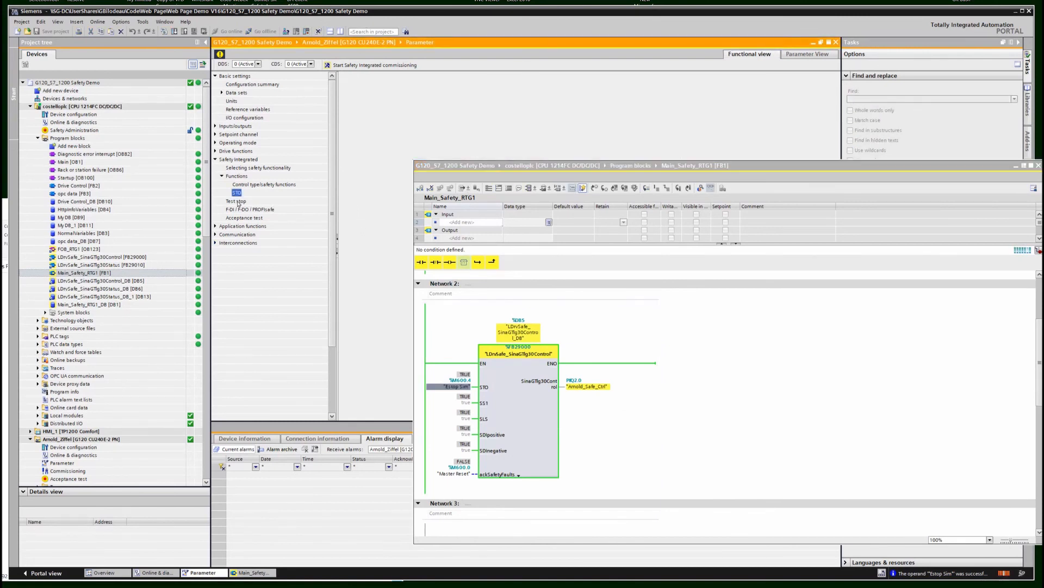
Show the drive's Test stop page under Safety Integrated, flagging a required test stop
click(235, 200)
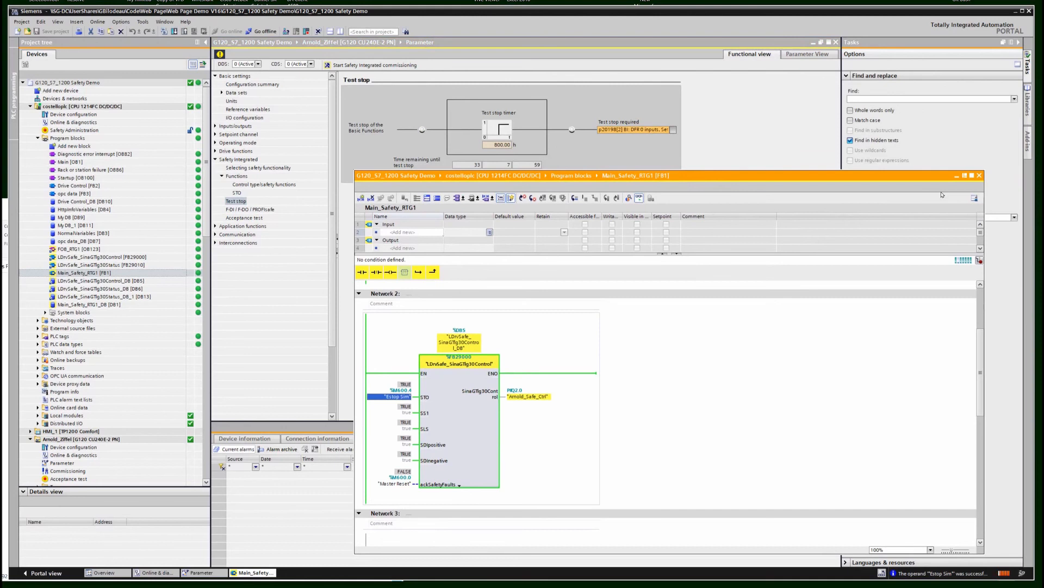
mouse_move(979, 176)
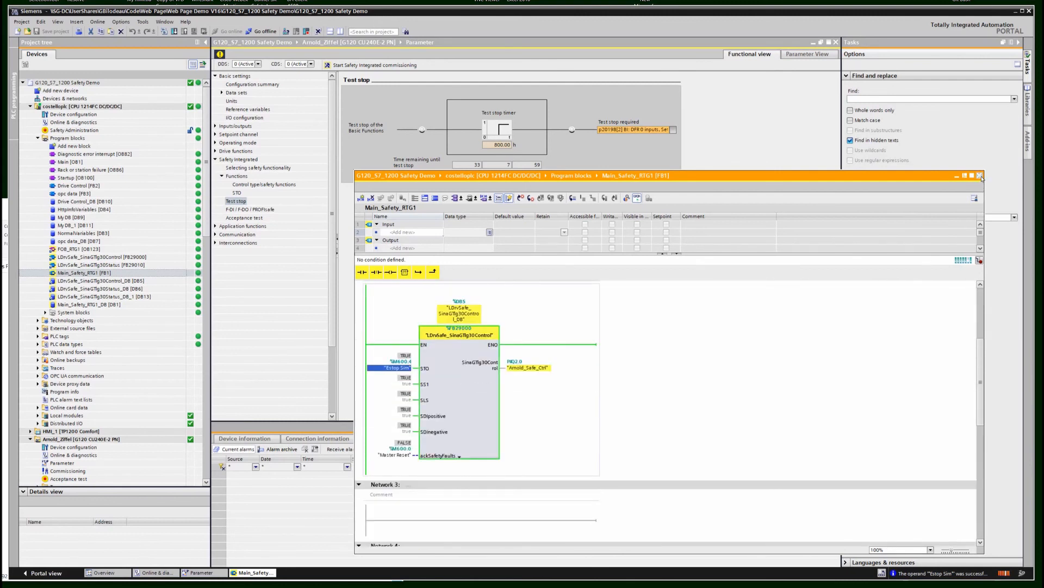
mouse_move(979, 175)
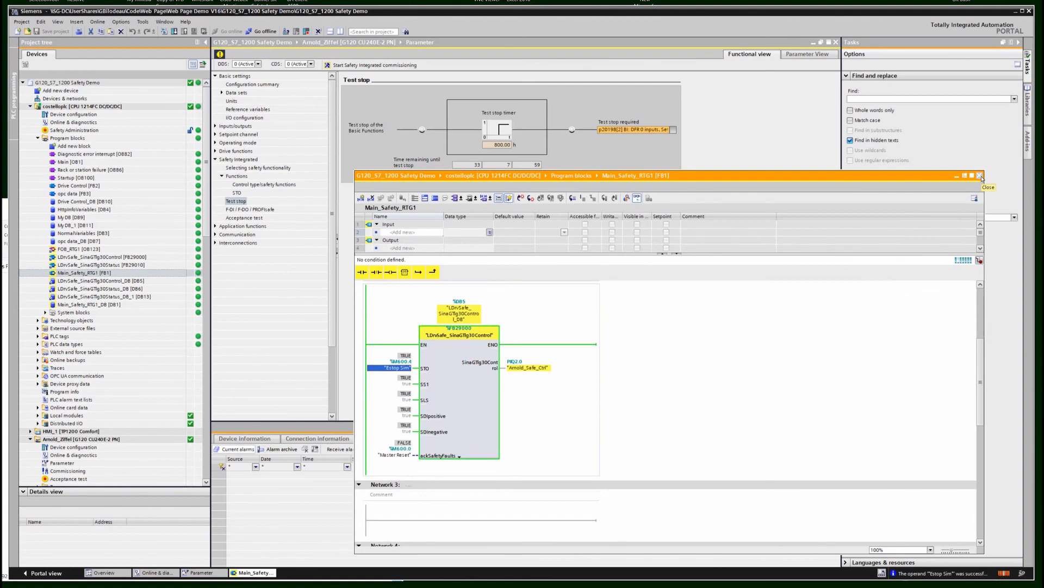